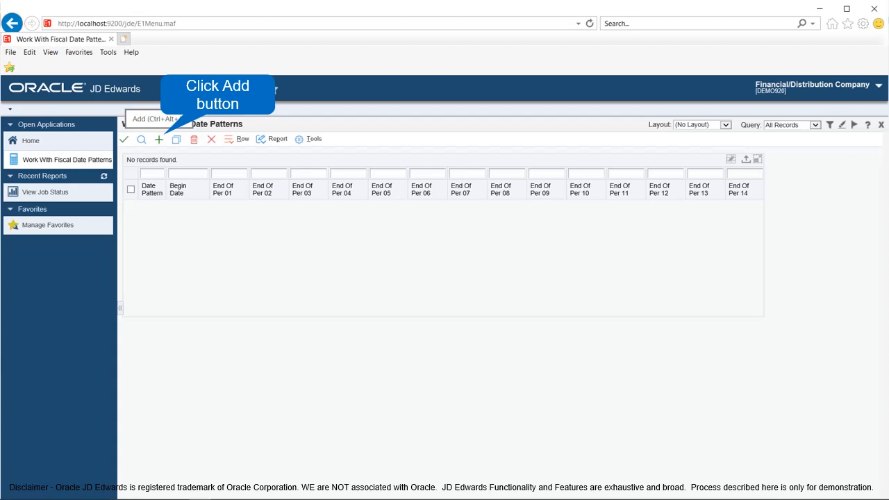
Add a new fiscal date pattern from Work With Fiscal Date Patterns
{"action": "left_click", "coordinate": [159, 139]}
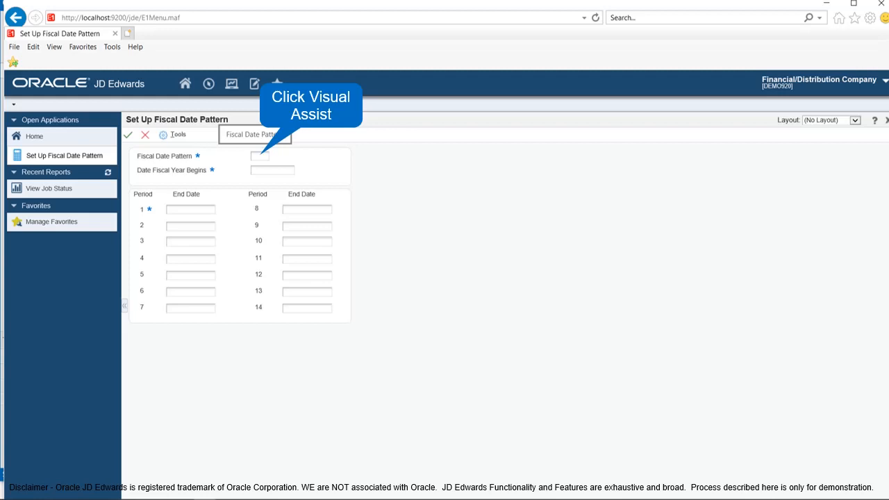
Look up fiscal date pattern codes with Visual Assist before entering pattern J starting 04/01/2015
{"action": "left_click", "coordinate": [267, 155]}
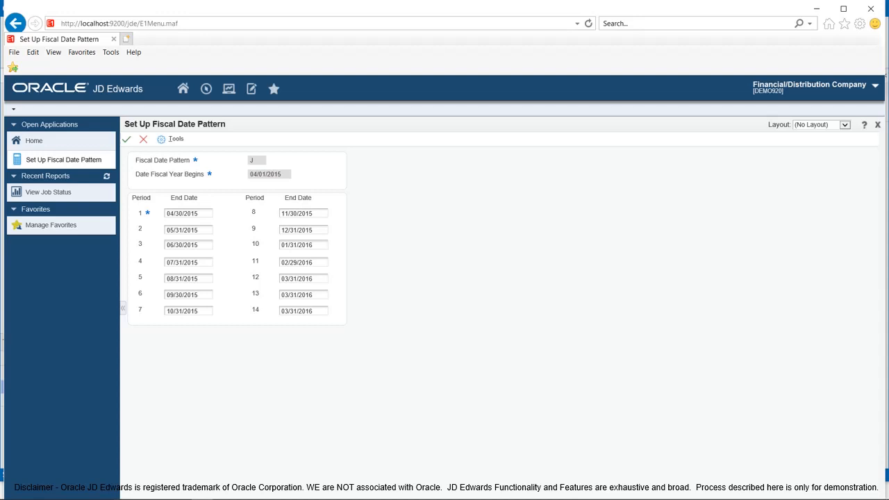
Save fiscal date pattern J with period 14 ending 03/31/2016
{"action": "left_click", "coordinate": [291, 311]}
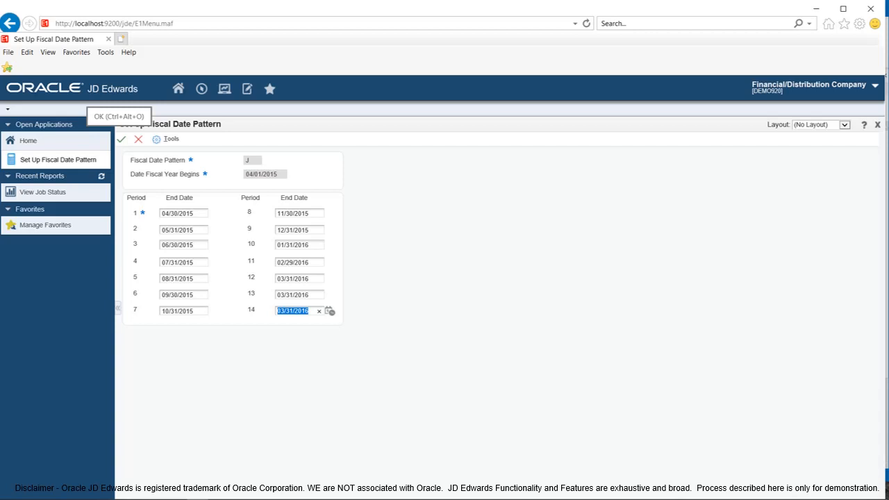
{"action": "mouse_move", "coordinate": [120, 139]}
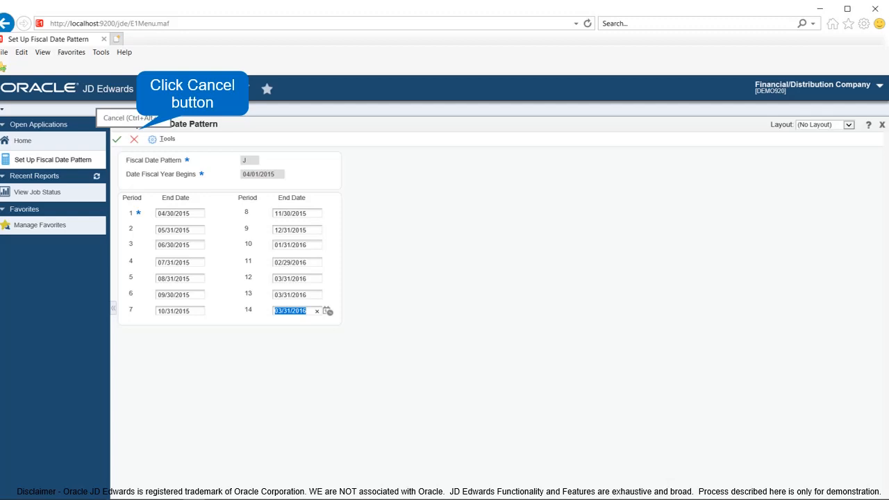
{"action": "left_click", "coordinate": [133, 139]}
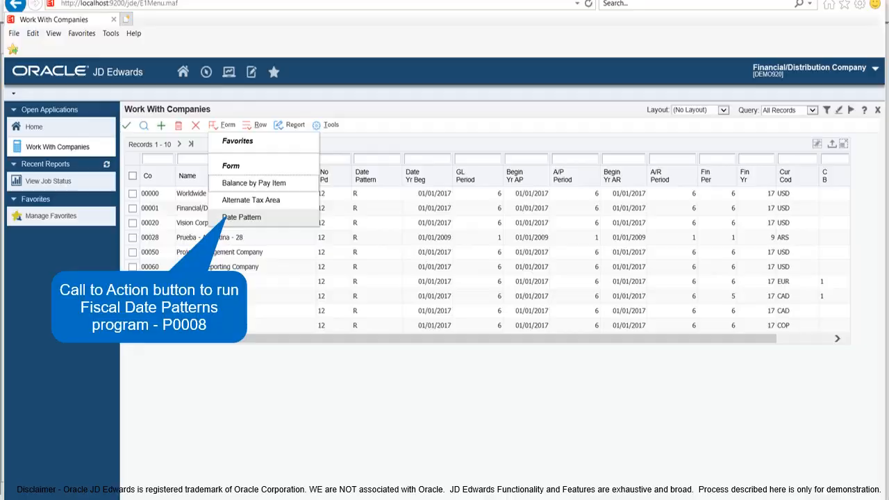
Run Date Pattern (P0008) from the Work With Companies Form menu
{"action": "left_click", "coordinate": [241, 216]}
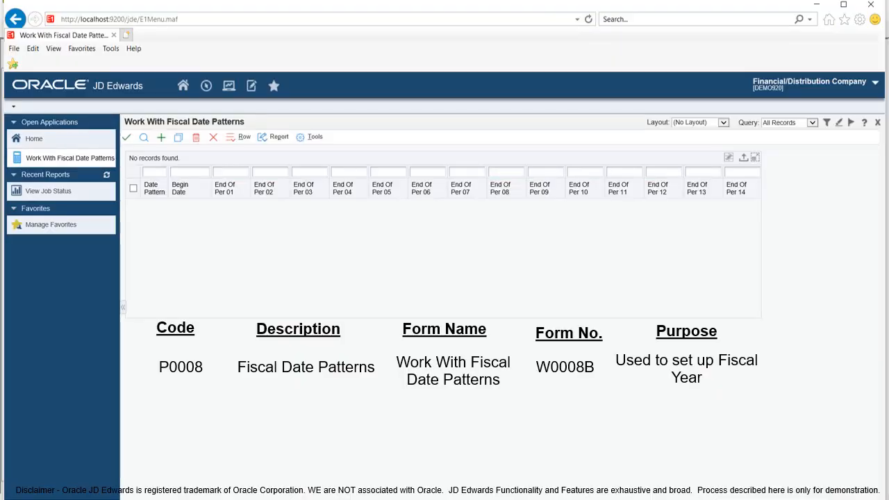